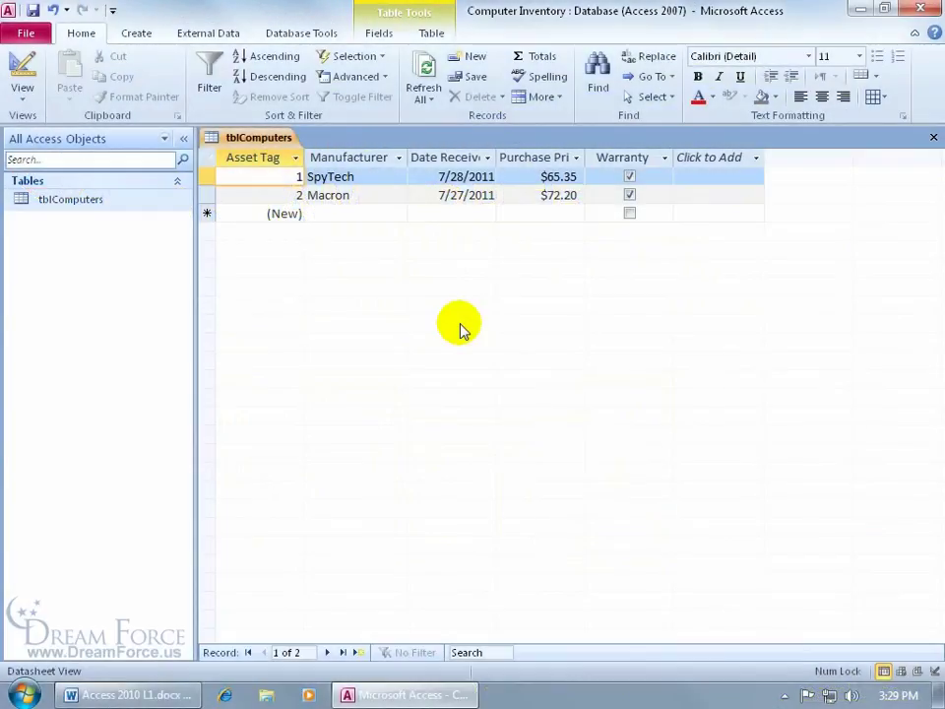
mouse_move(461, 282)
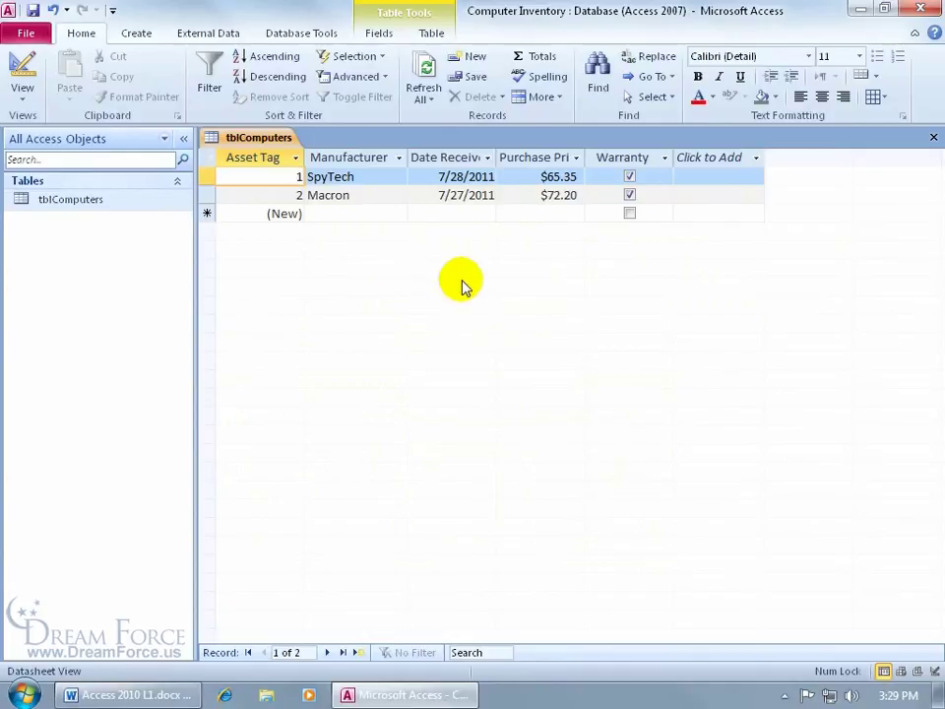
mouse_move(482, 325)
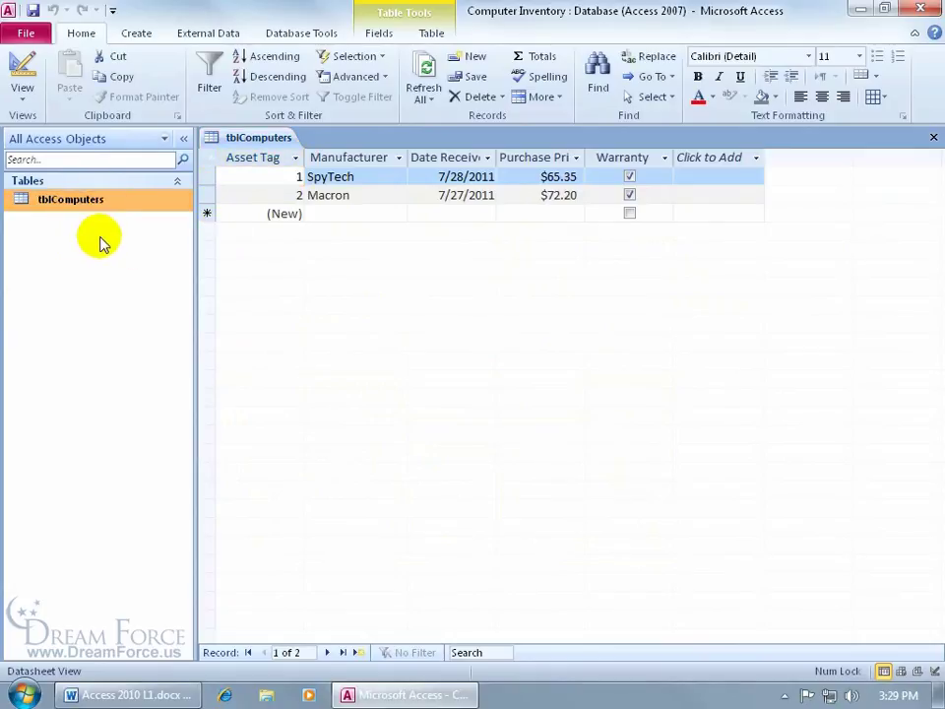
Show the External Data ribbon commands with tblComputers selected
left_click(209, 33)
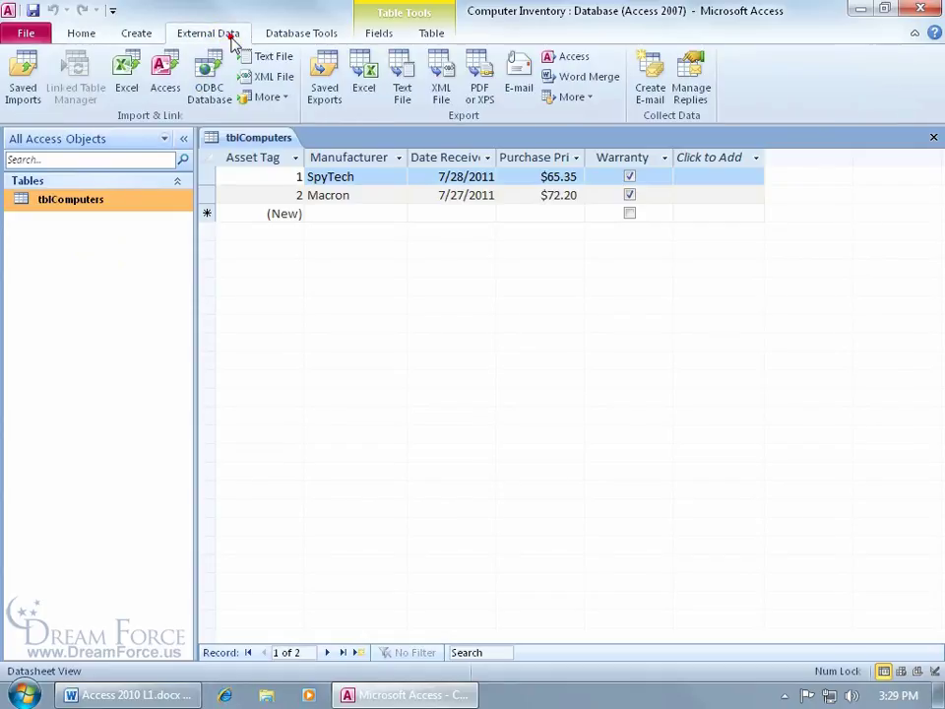
mouse_move(460, 122)
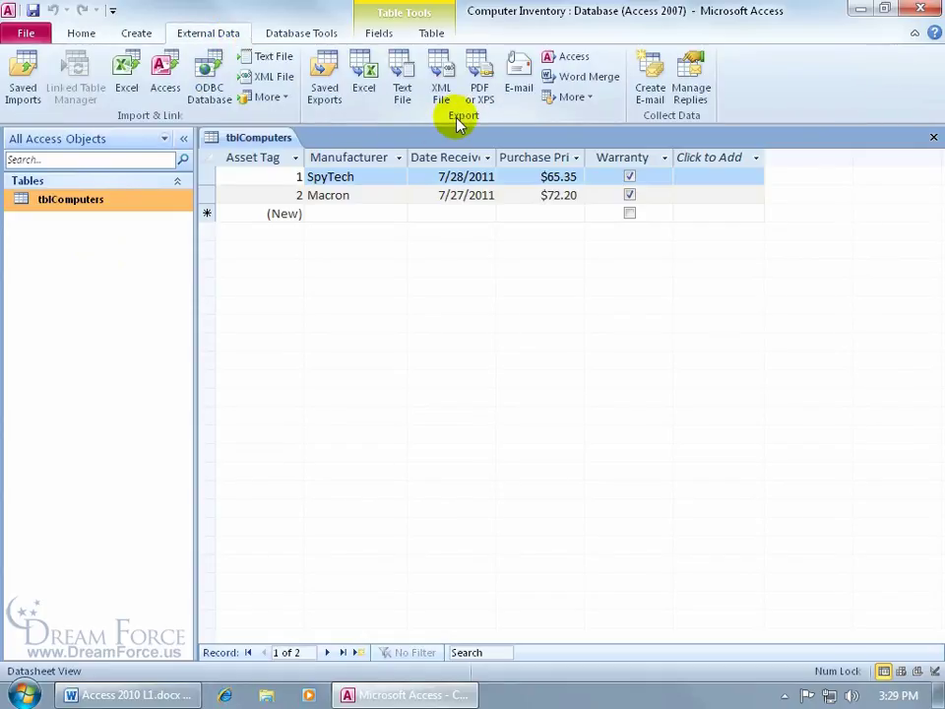
mouse_move(478, 79)
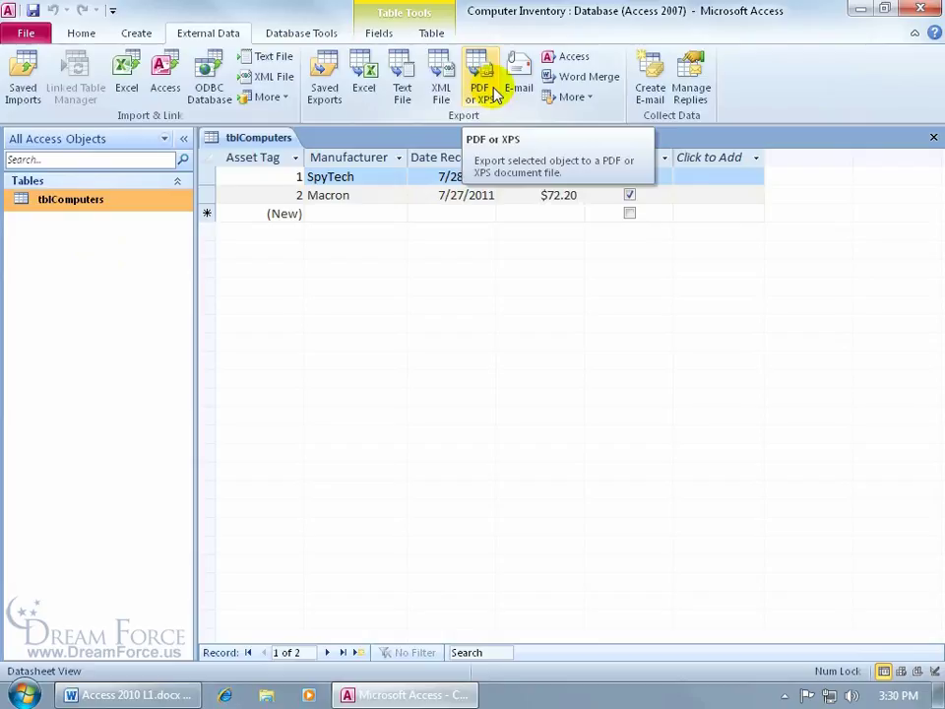
mouse_move(499, 101)
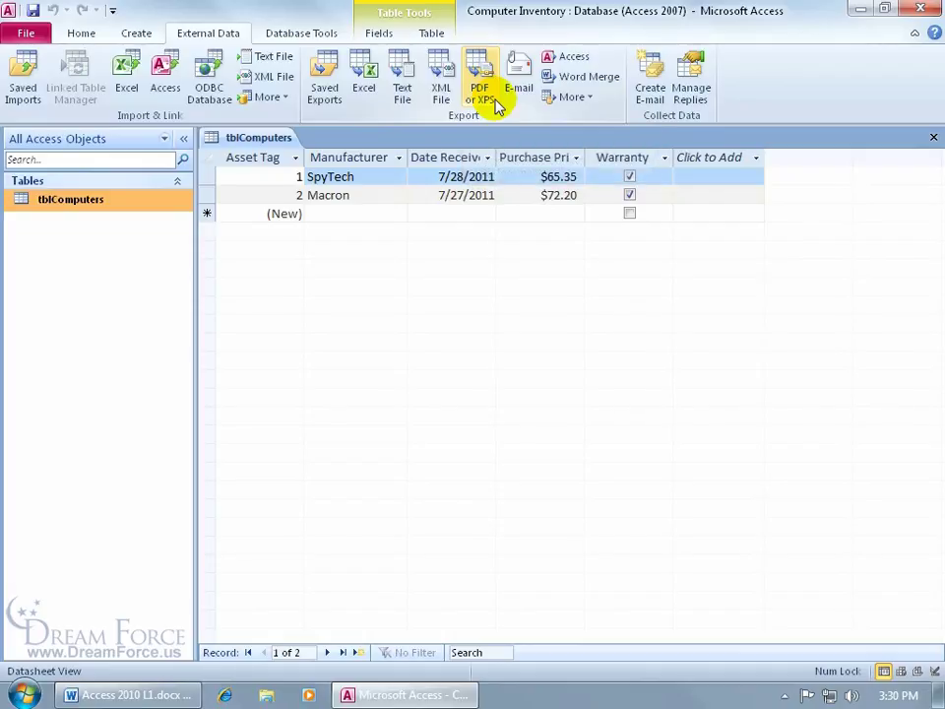
Publish tblComputers to the Desktop as a PDF file and view it
left_click(471, 73)
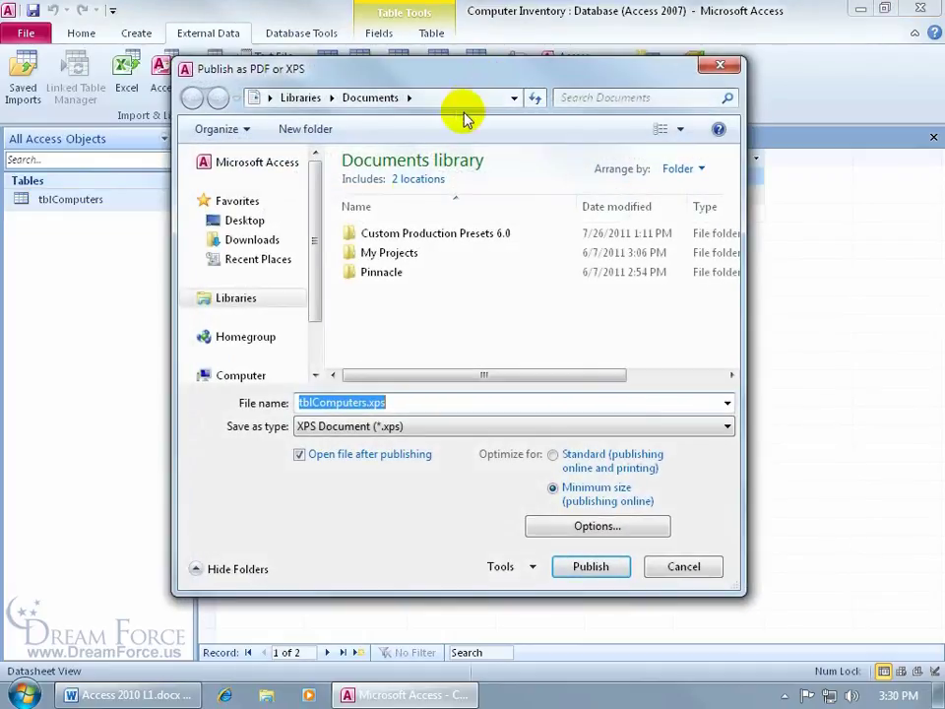
left_click(244, 219)
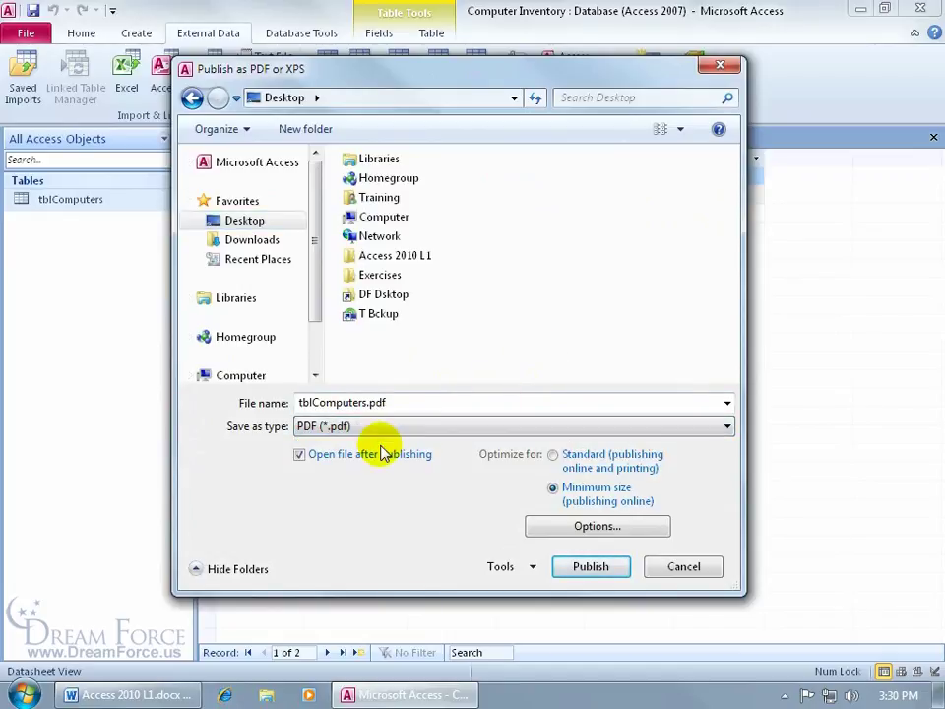
left_click(590, 566)
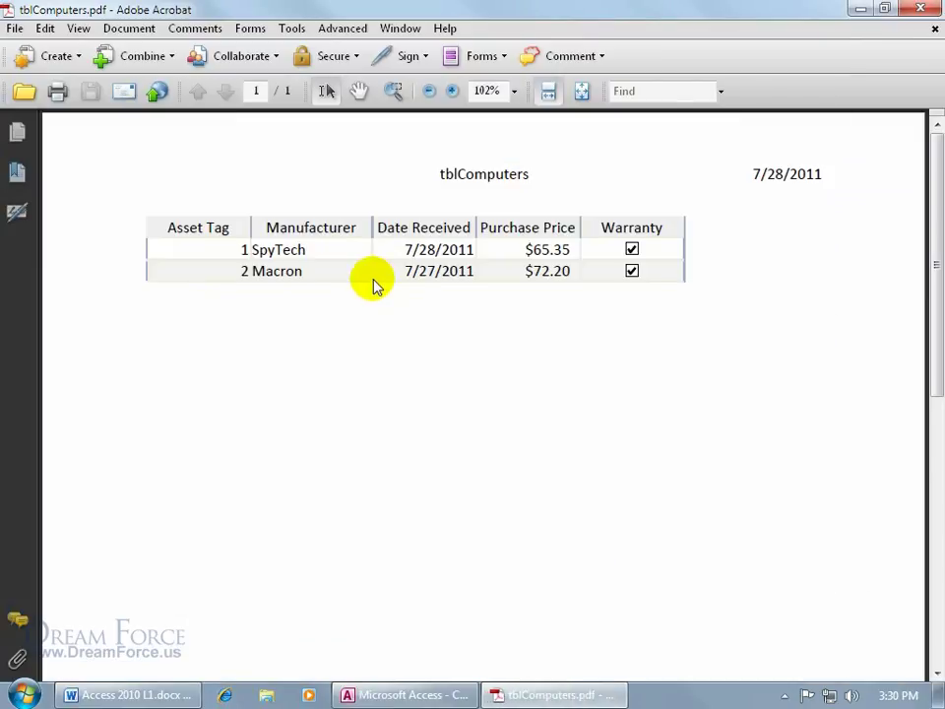
mouse_move(172, 10)
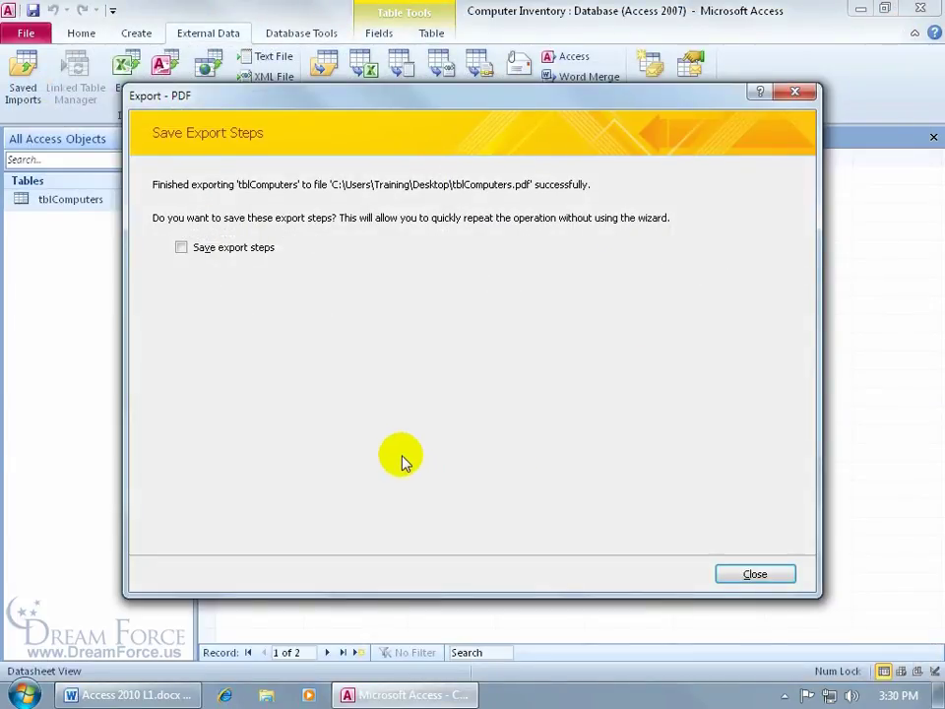
mouse_move(288, 324)
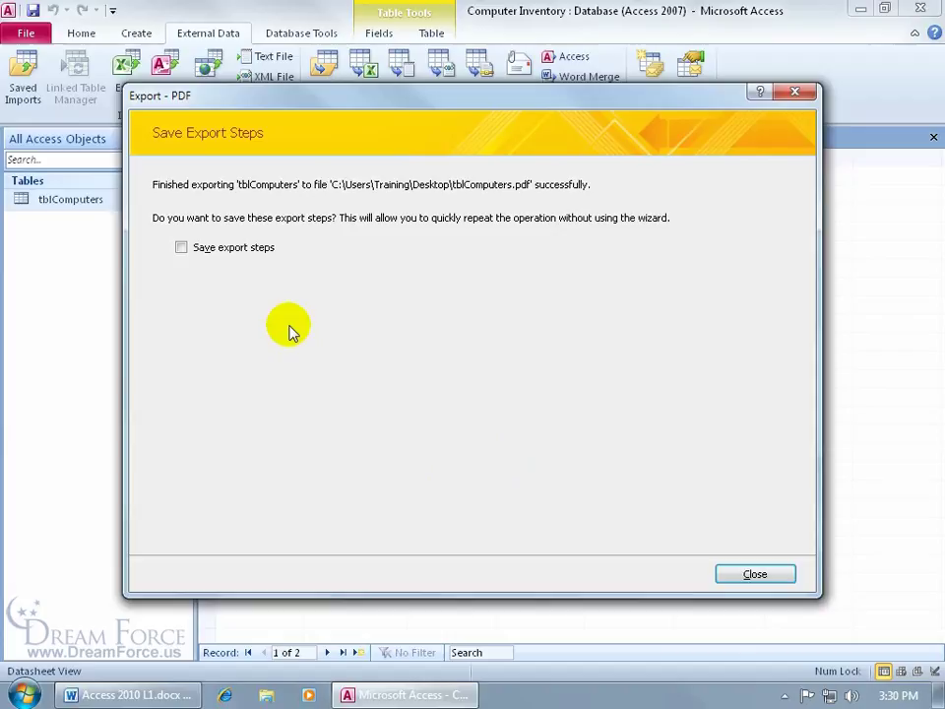
Close the PDF export wizard without saving export steps
left_click(755, 573)
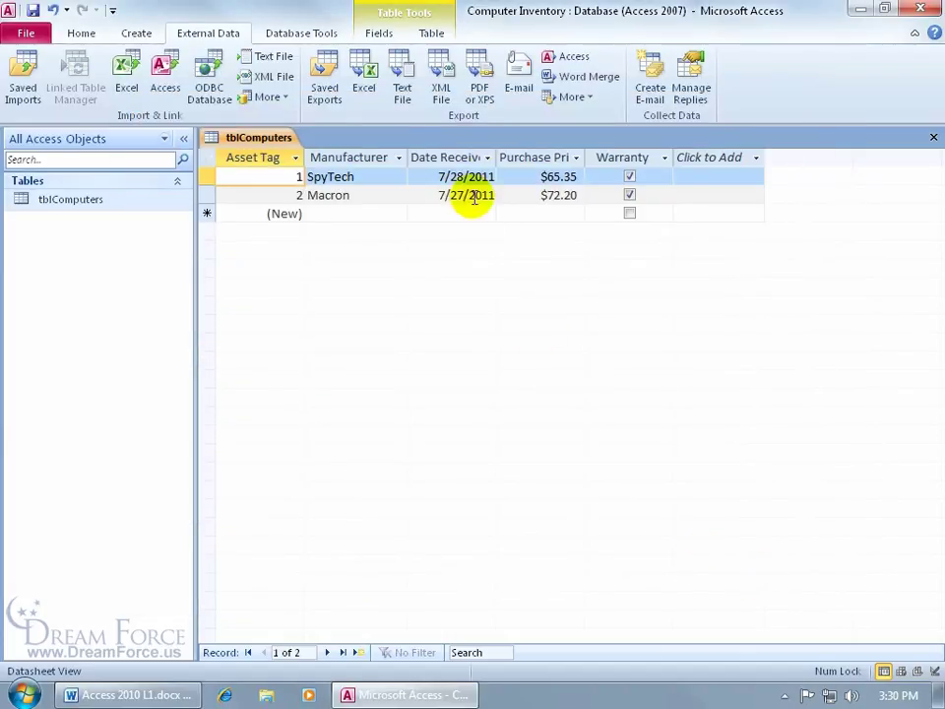
Publish tblComputers to the Desktop as an XPS file, then close the wizard without saving steps
left_click(465, 74)
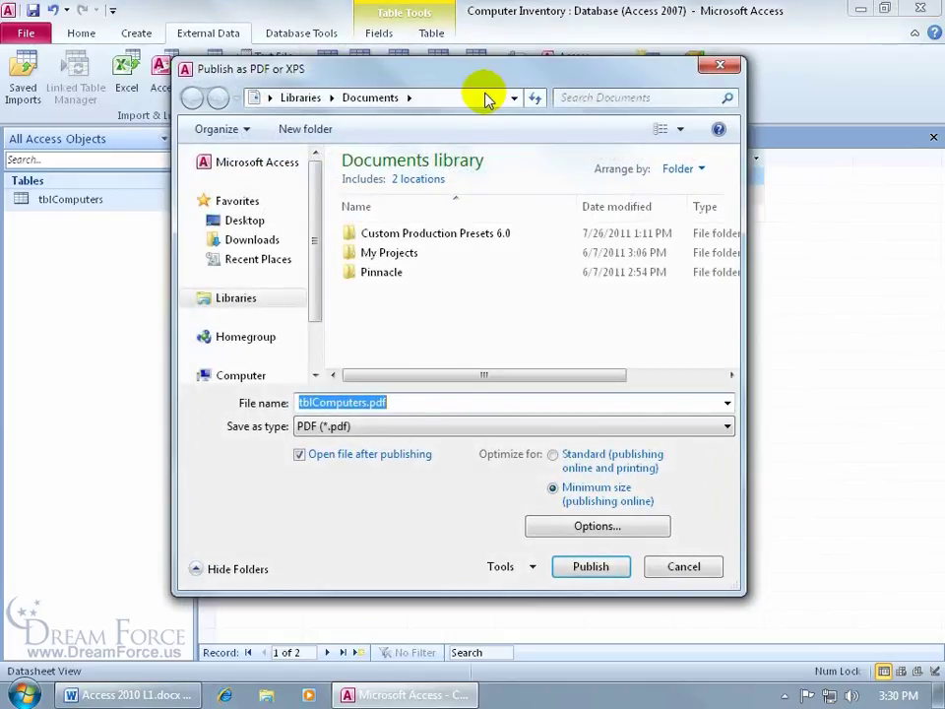
left_click(723, 426)
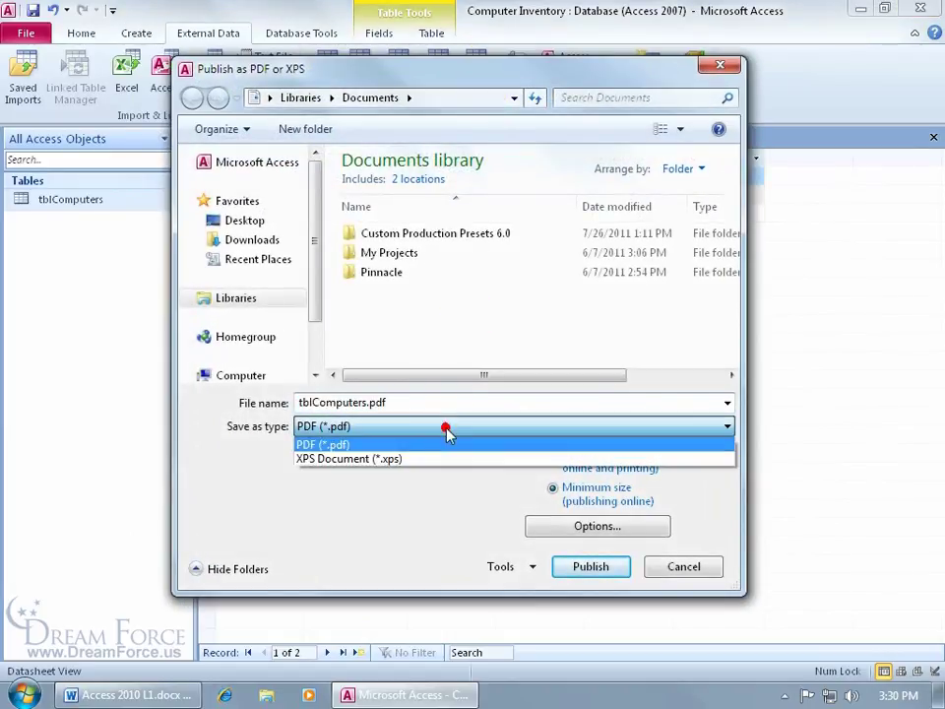
left_click(348, 459)
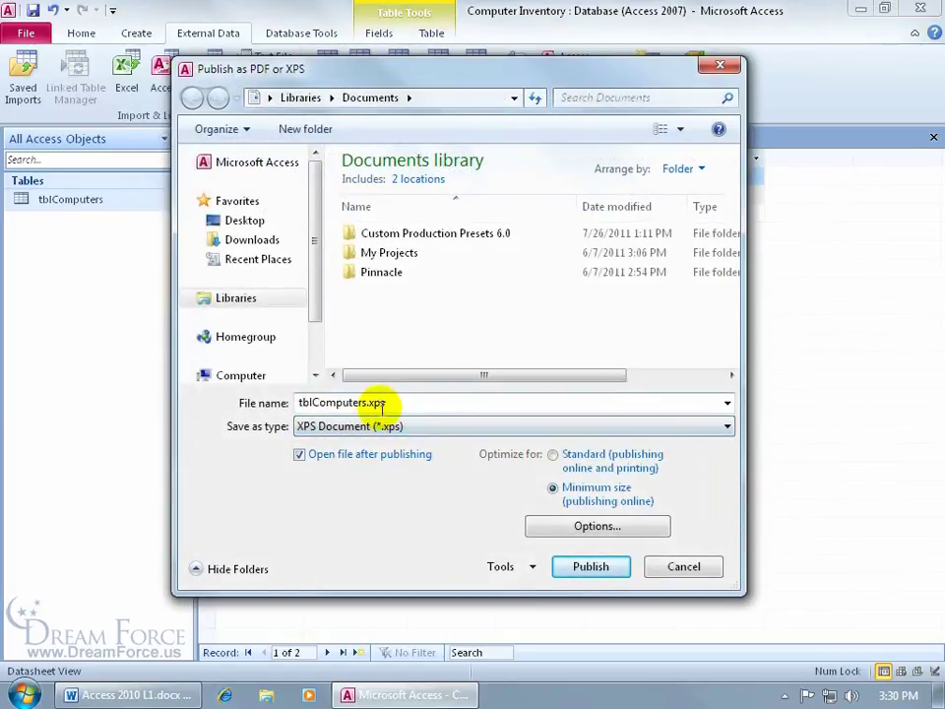
left_click(244, 220)
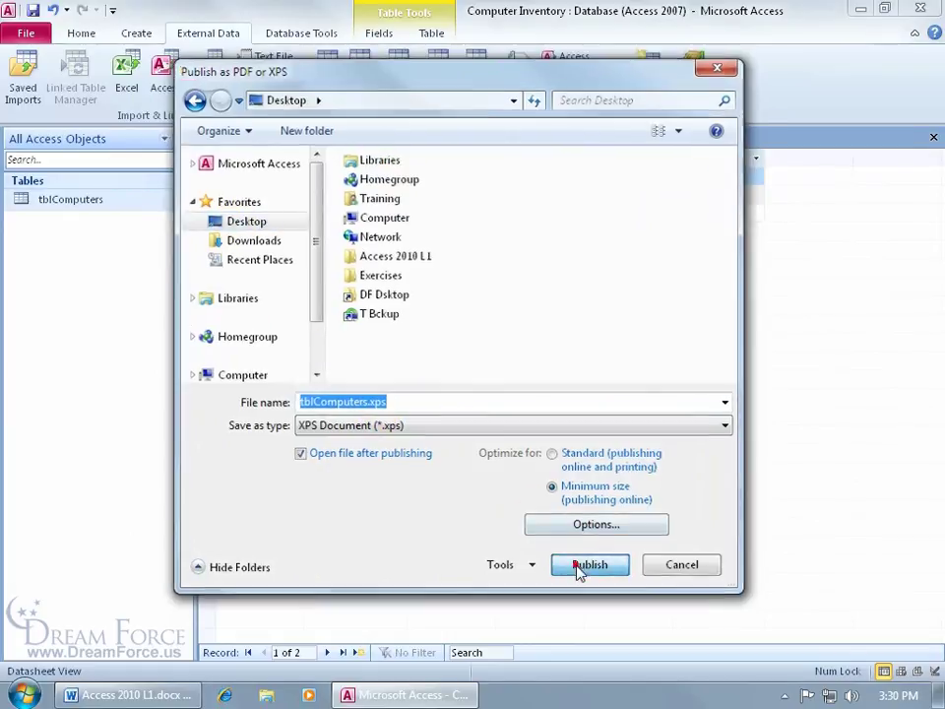
left_click(590, 564)
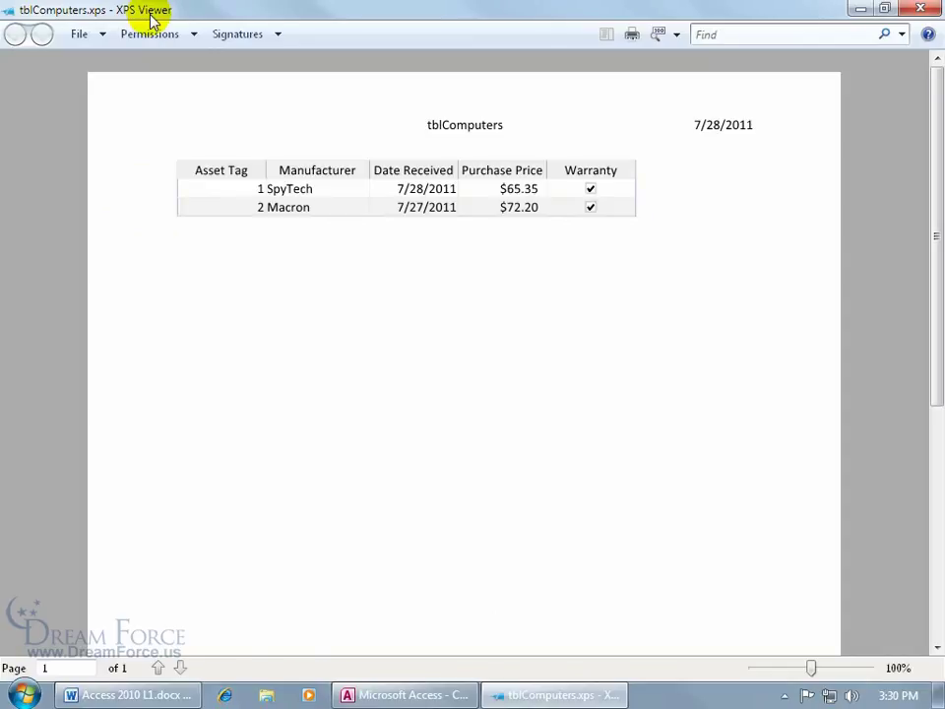
mouse_move(825, 37)
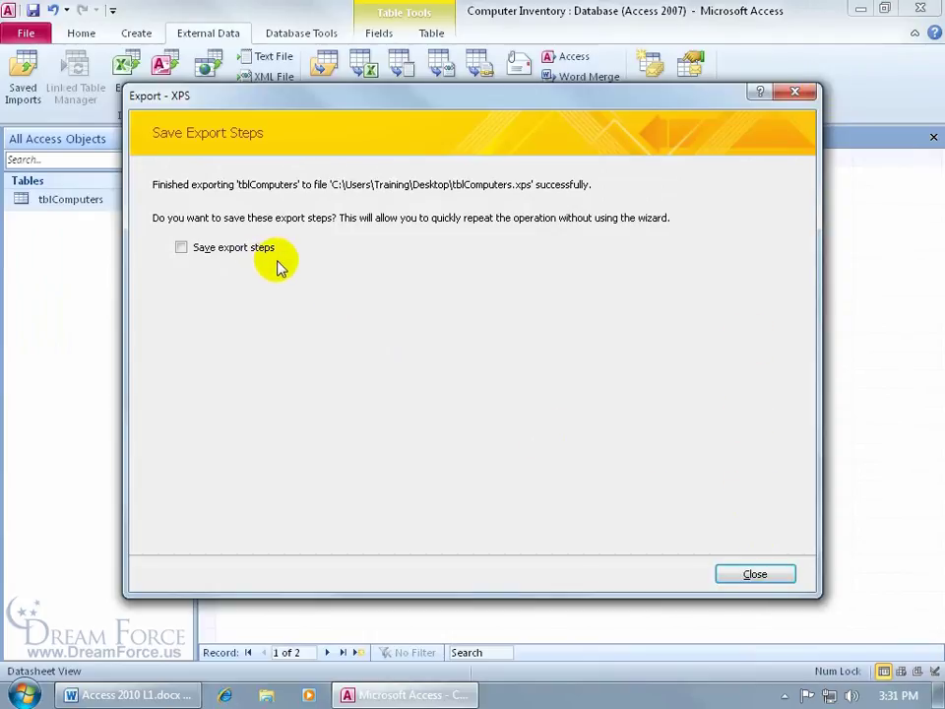
left_click(755, 573)
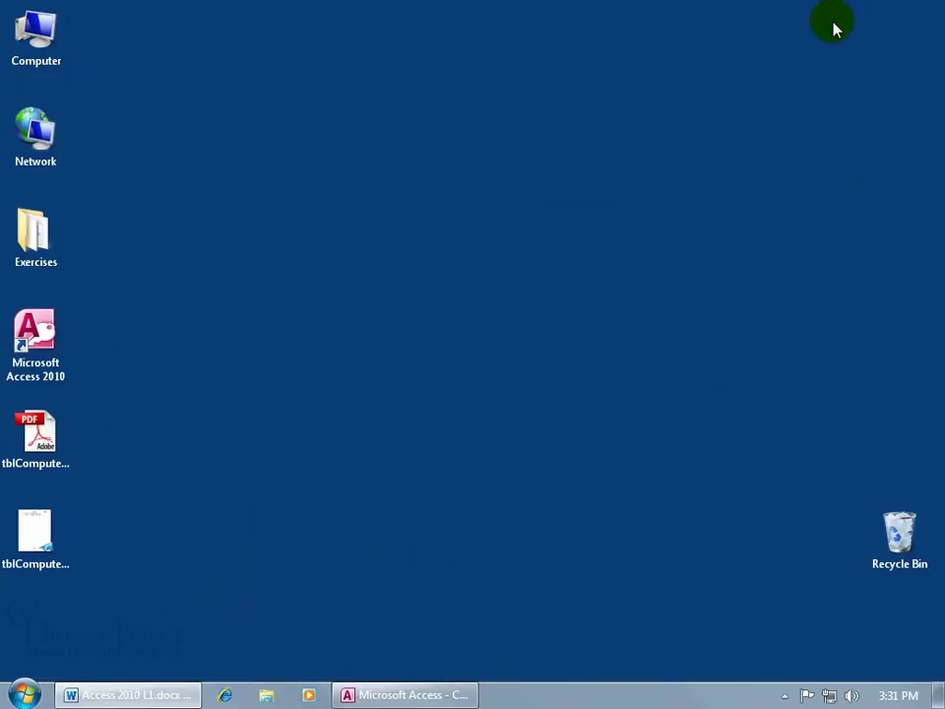
mouse_move(374, 654)
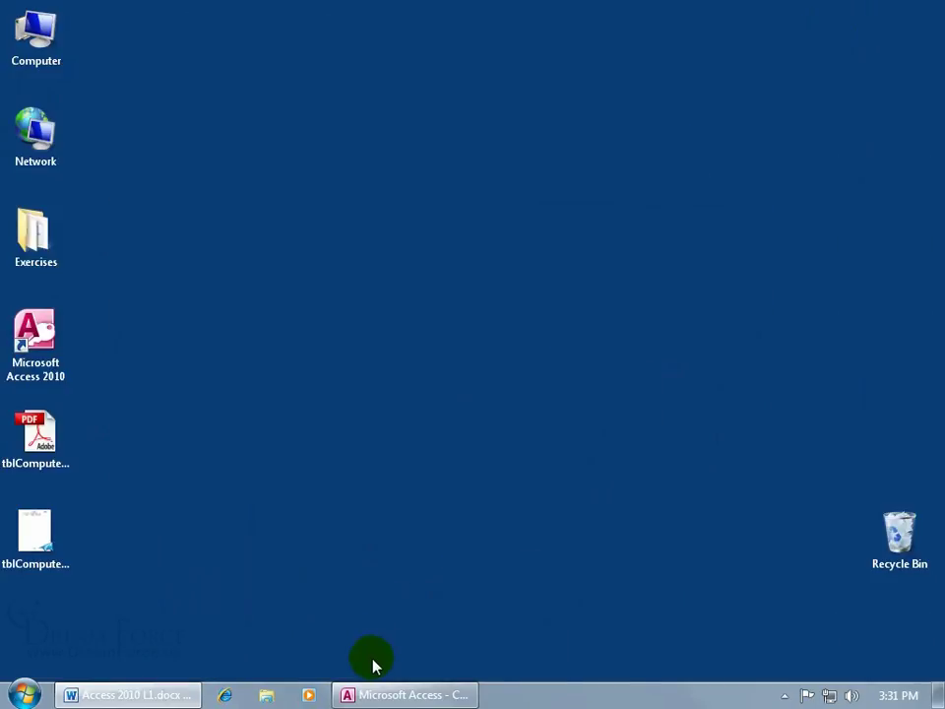
Select tblComputers.xps on the desktop and launch Internet Explorer from the taskbar
left_click(35, 438)
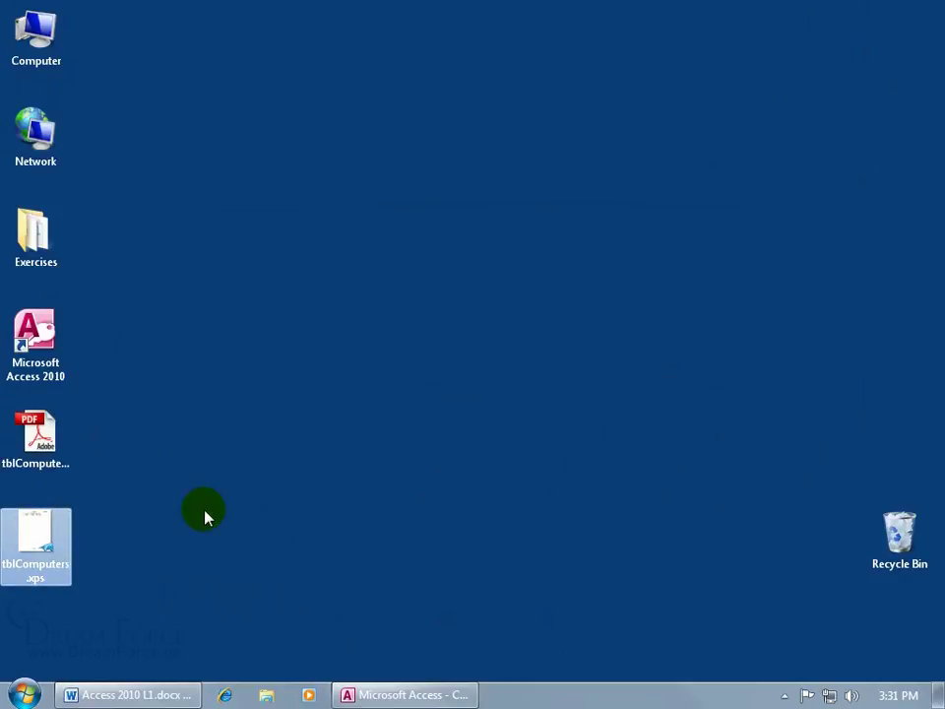
mouse_move(98, 554)
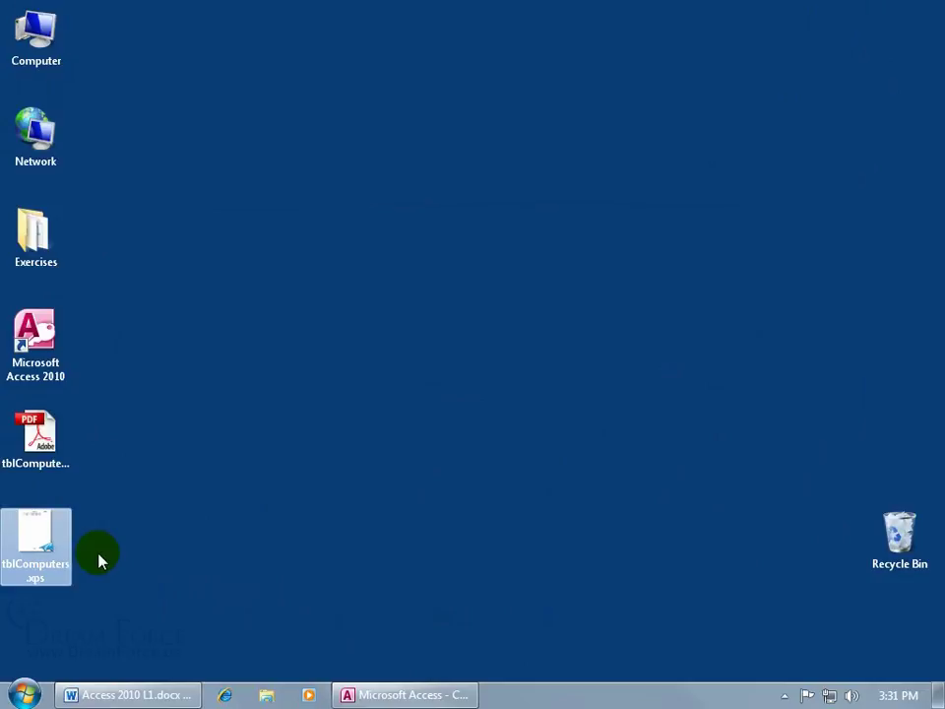
left_click(224, 695)
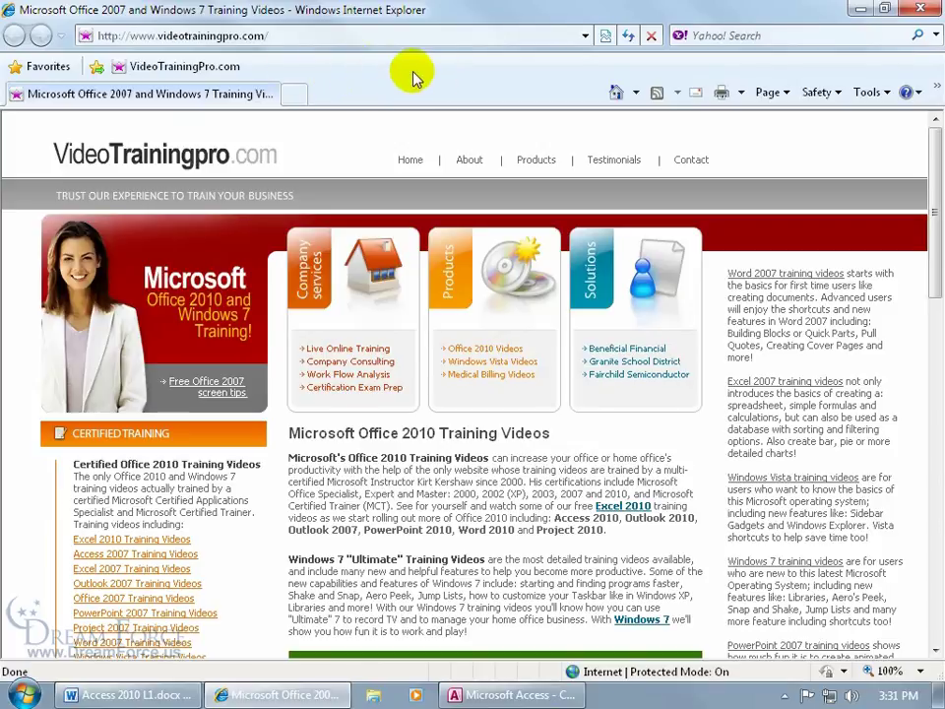
Bring up Internet Explorer's Open dialog from the File menu
key("Alt")
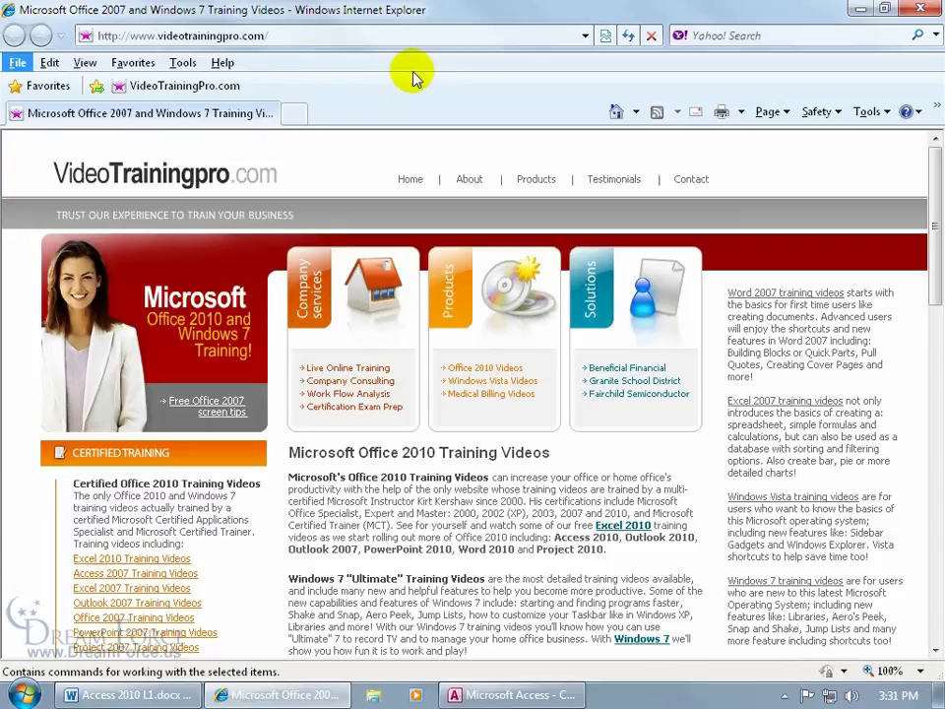
mouse_move(222, 63)
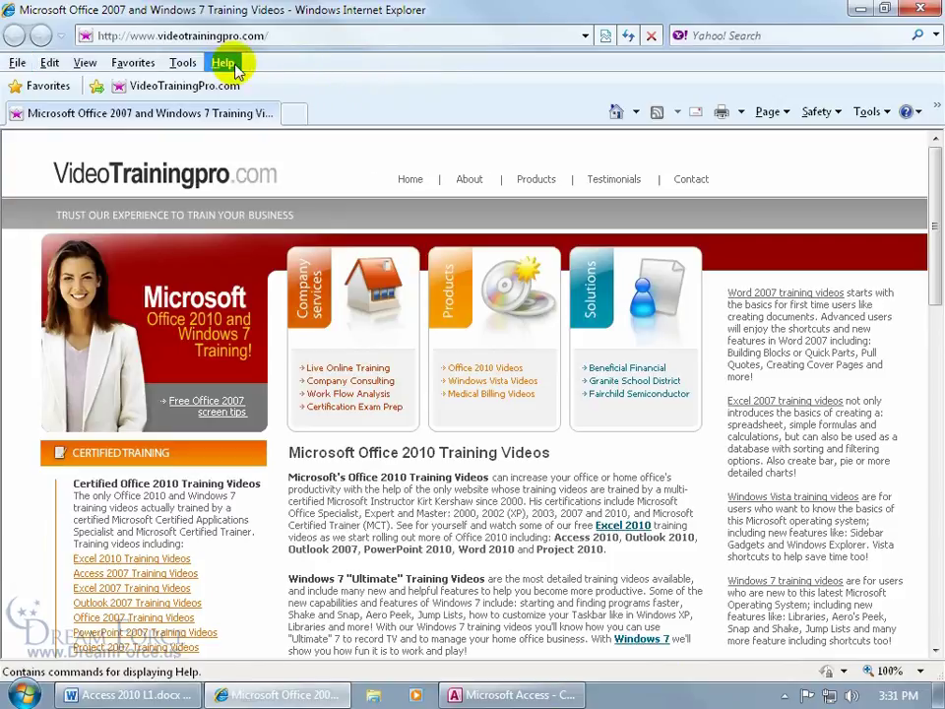
left_click(17, 62)
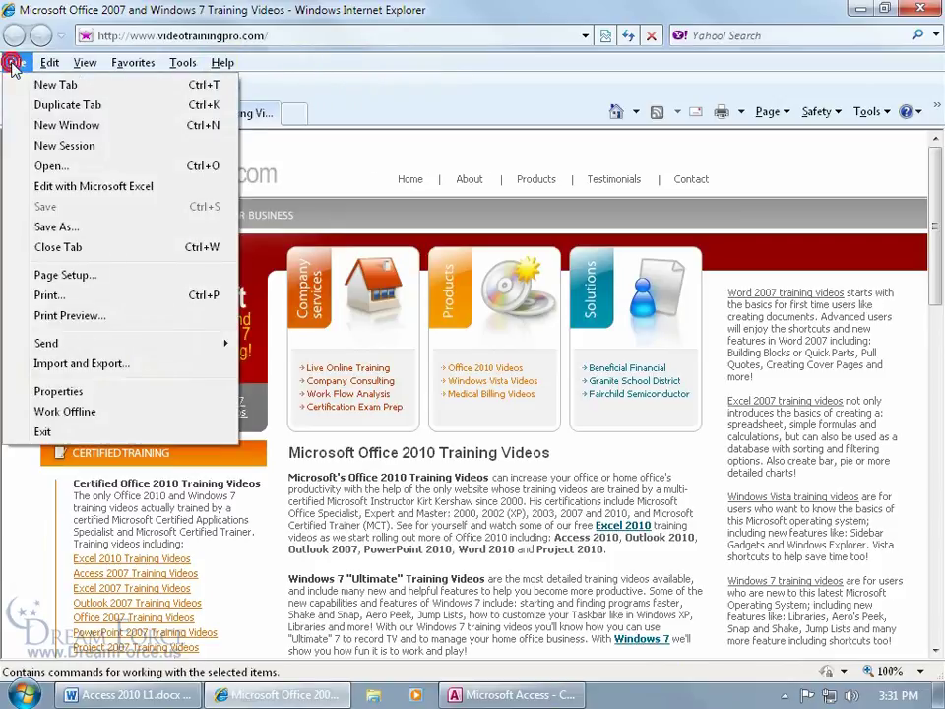
mouse_move(51, 166)
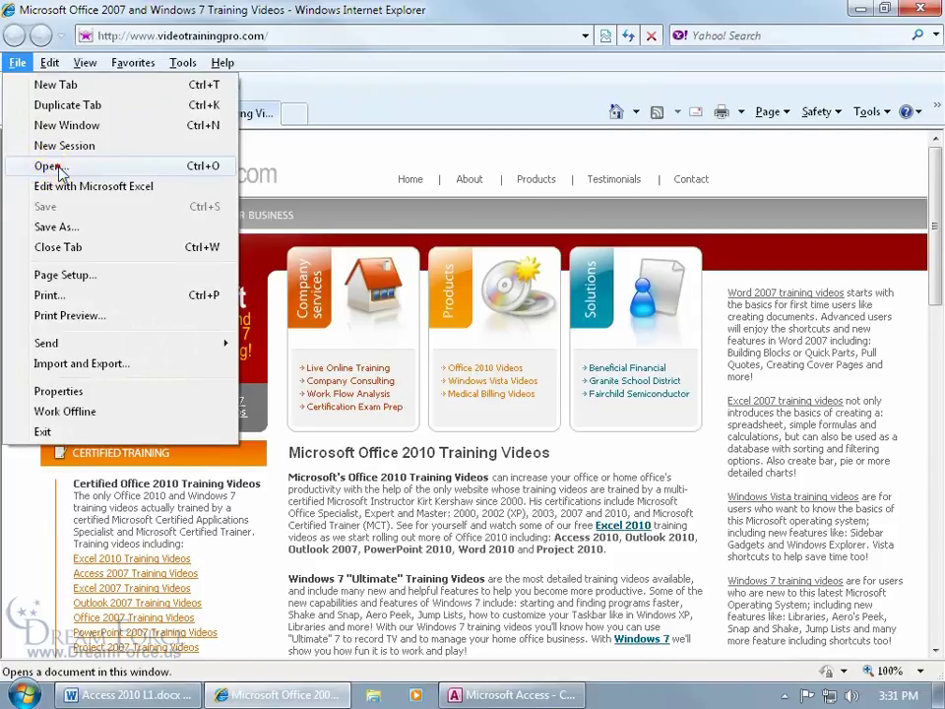
left_click(44, 166)
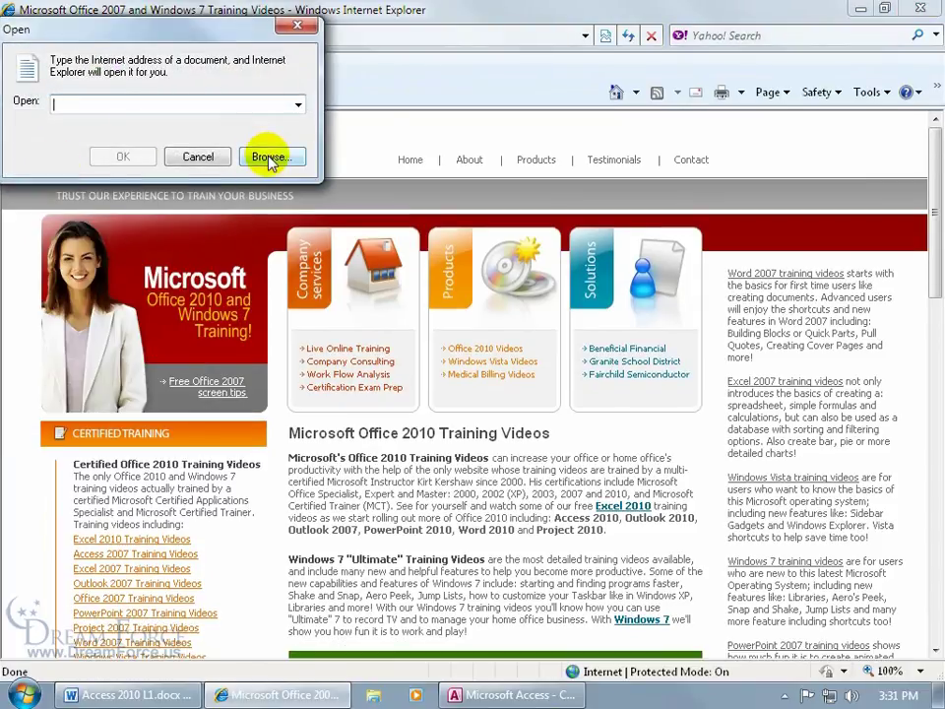
Browse with the All Files filter and open tblComputers.xps in the browser
left_click(271, 157)
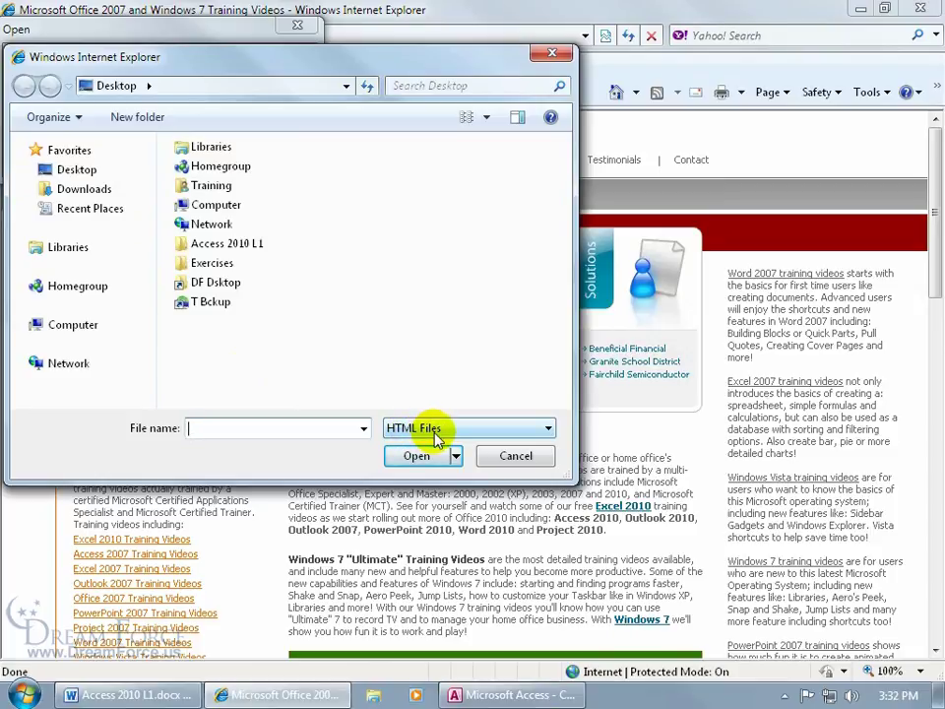
mouse_move(451, 435)
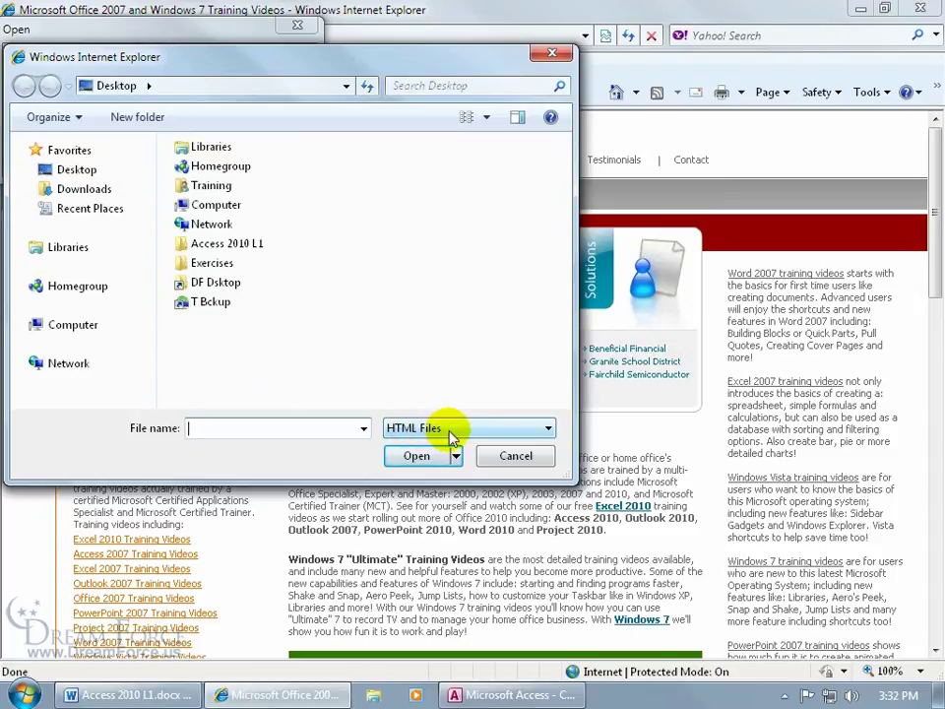
left_click(543, 427)
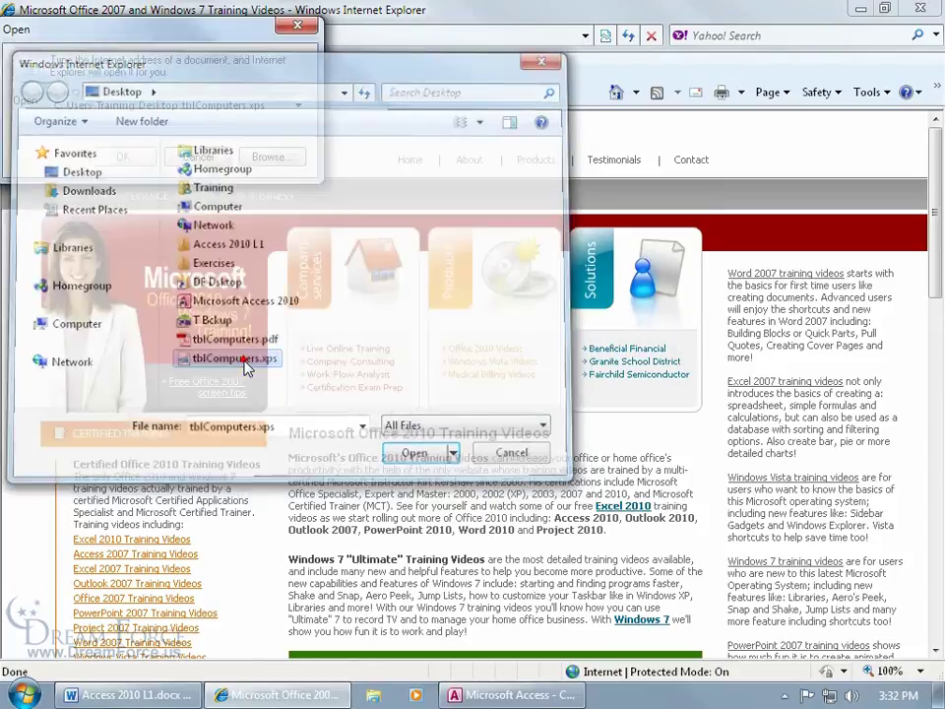
left_click(409, 452)
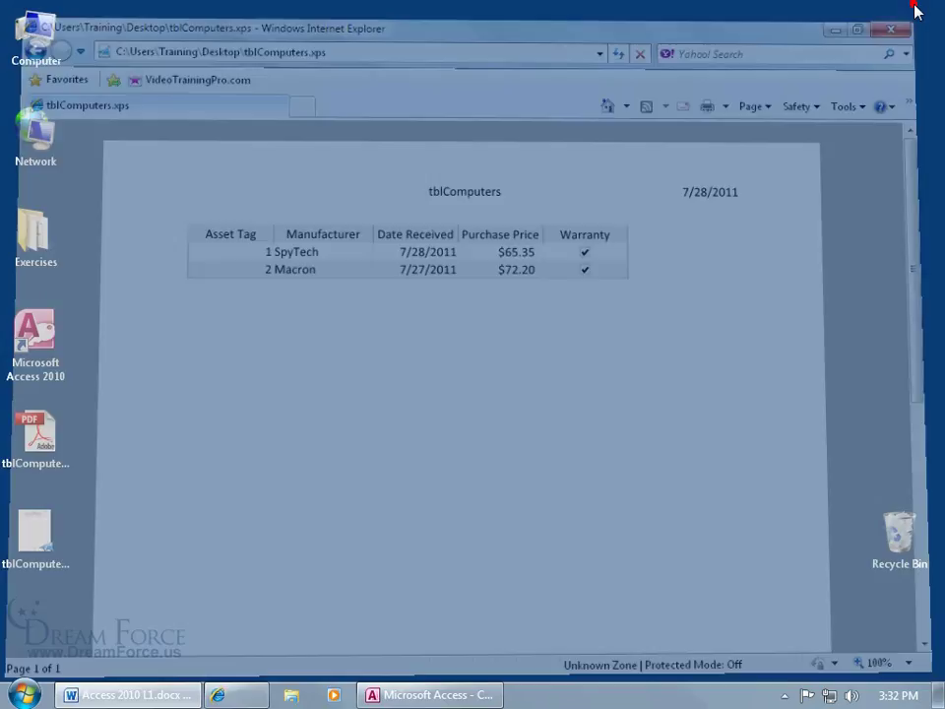
Close Internet Explorer after viewing the XPS document
left_click(881, 22)
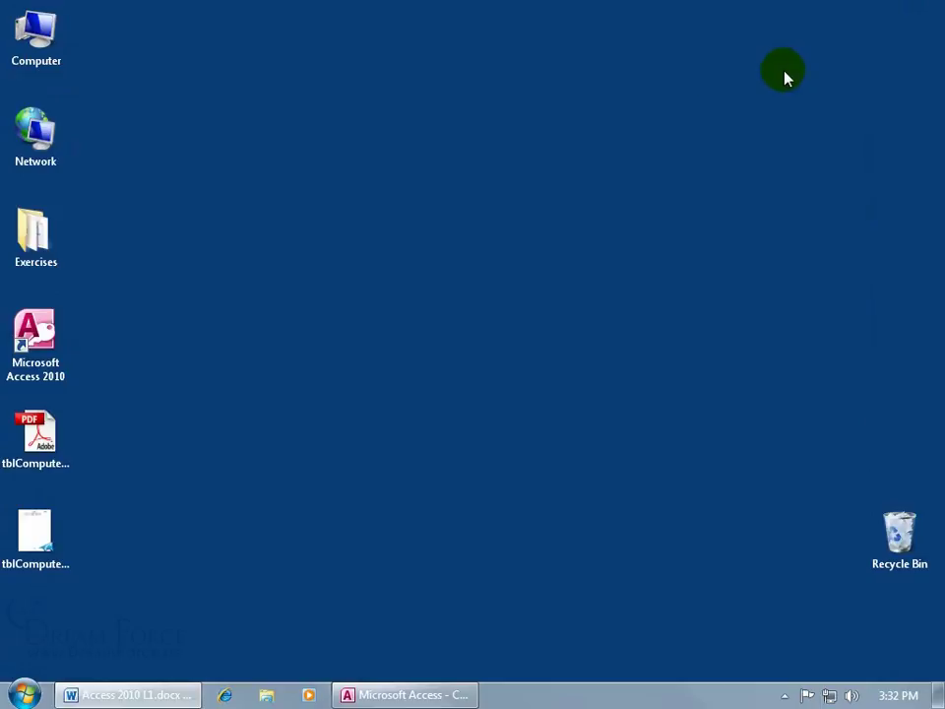
mouse_move(404, 694)
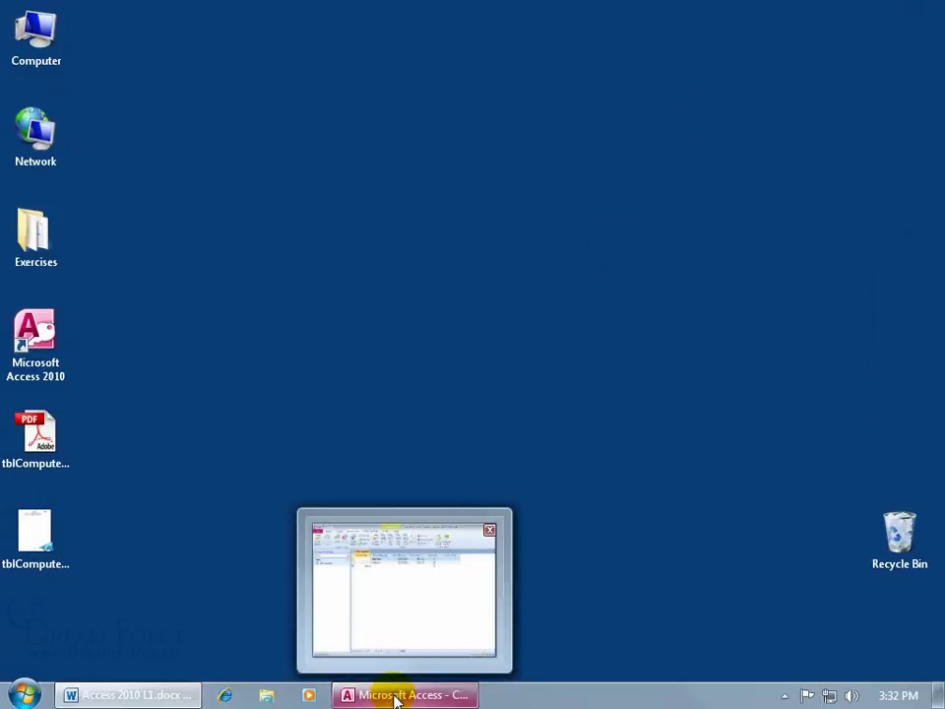
Restore the Access window showing the tblComputers datasheet
left_click(405, 694)
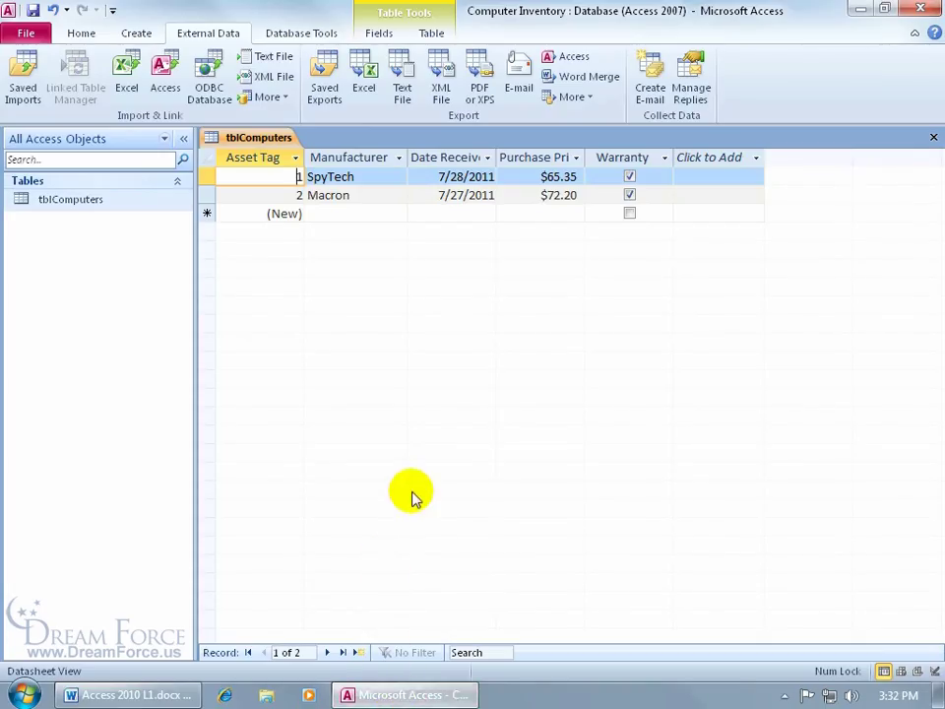